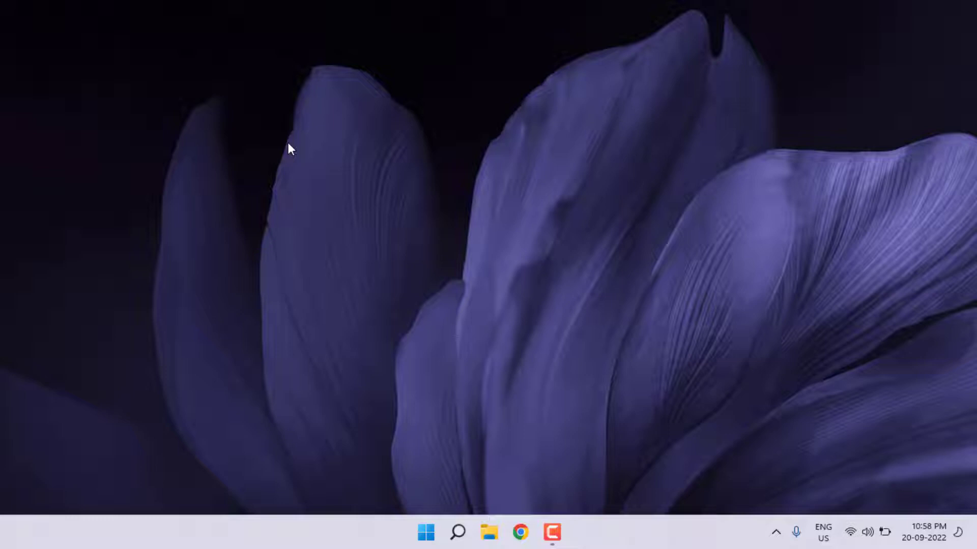
Step: Visit the Windows Update page in Settings, then close the Settings window
left_click(423, 533)
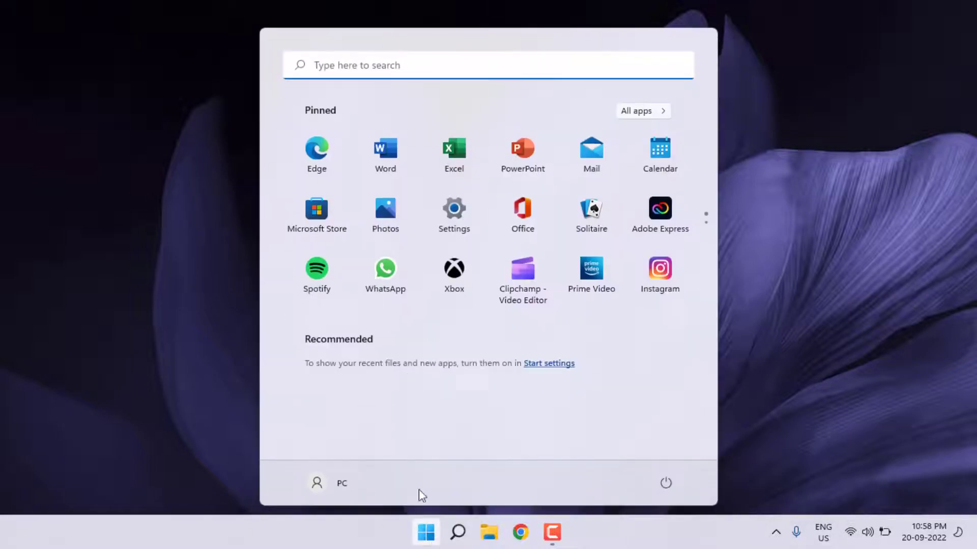
left_click(454, 208)
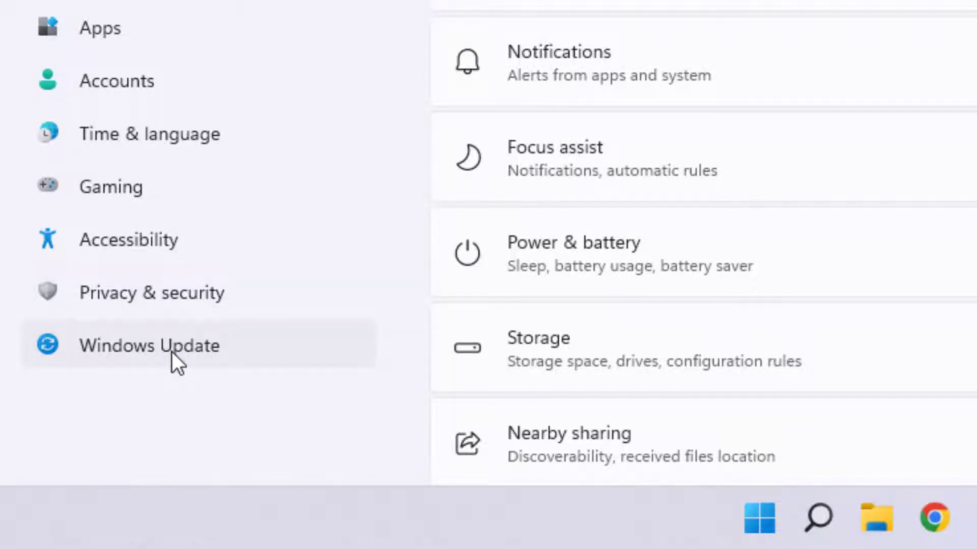
left_click(150, 346)
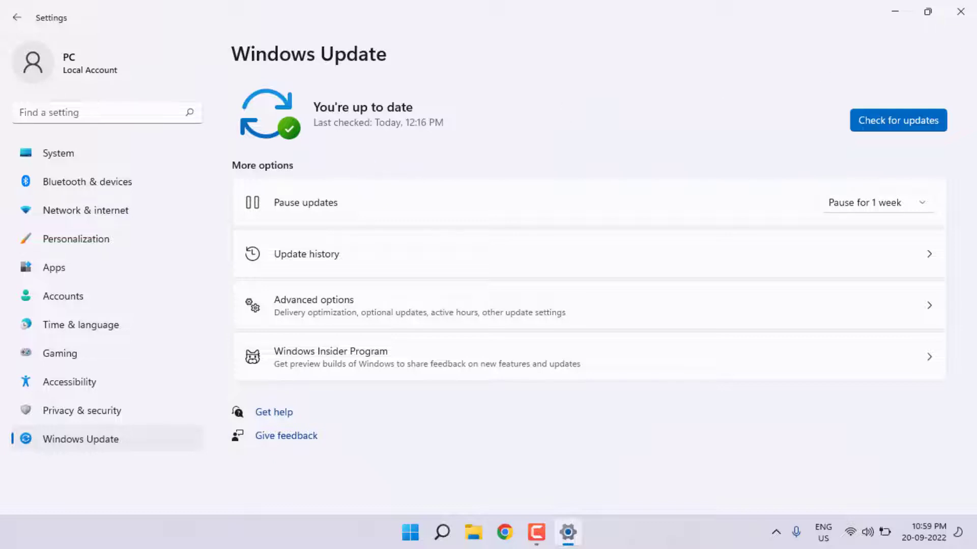
left_click(959, 11)
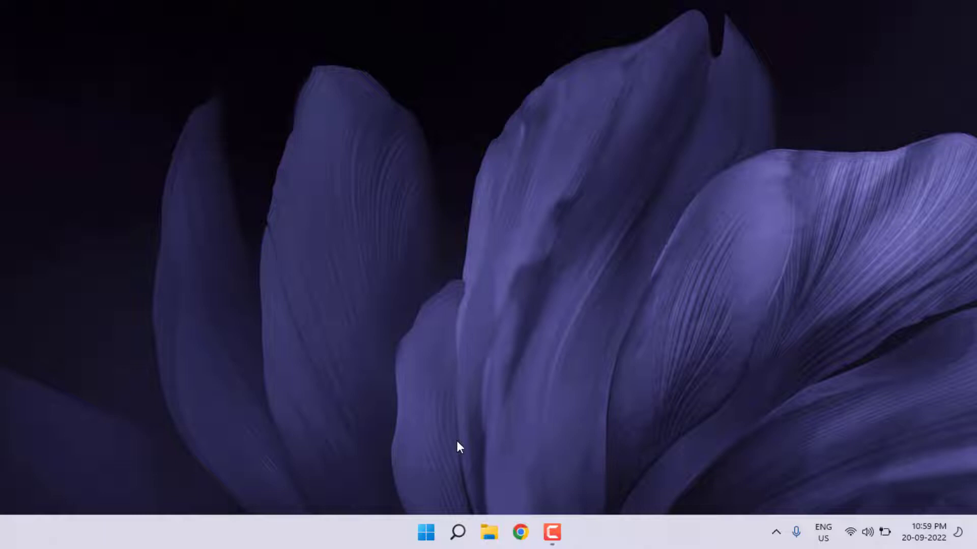
Step: Search Windows for 'device' and launch the Device Manager best match
type("d")
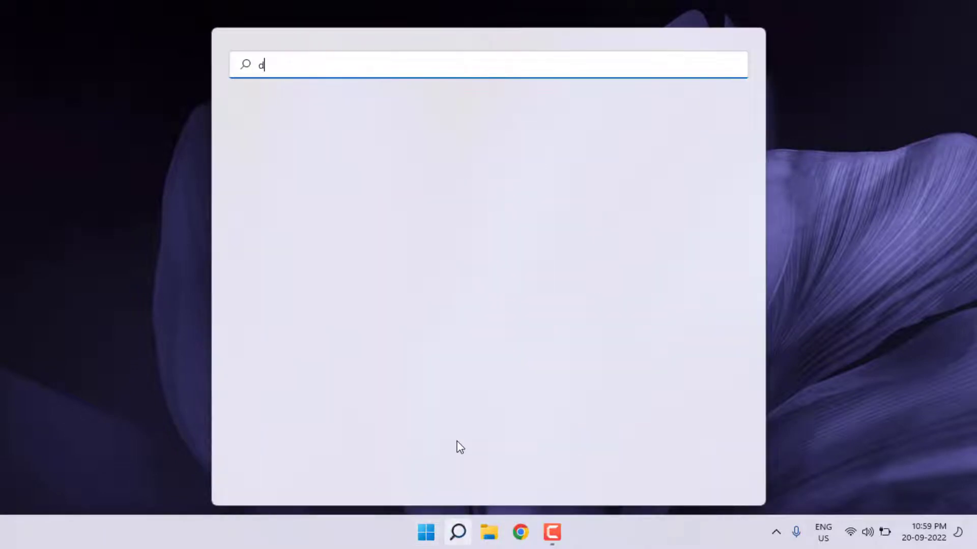
type("evice")
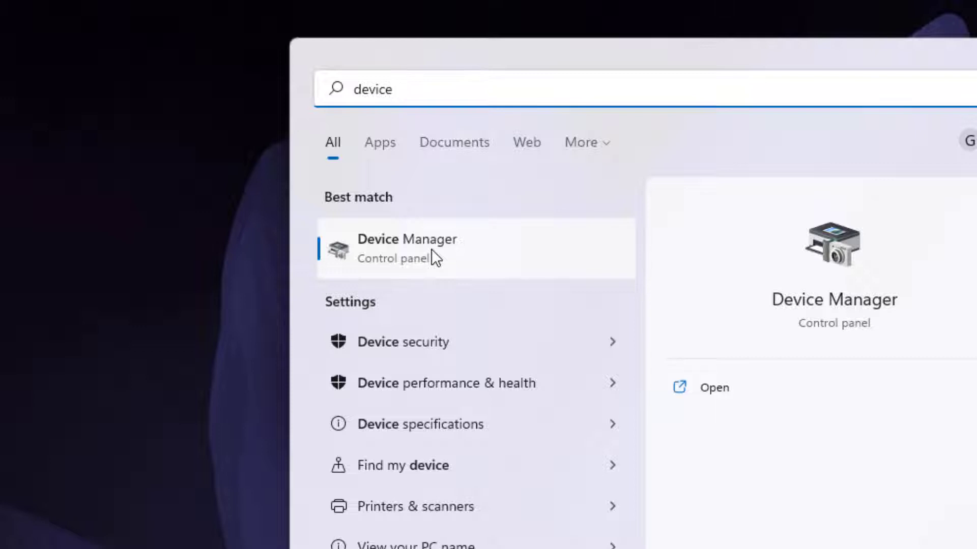
left_click(406, 250)
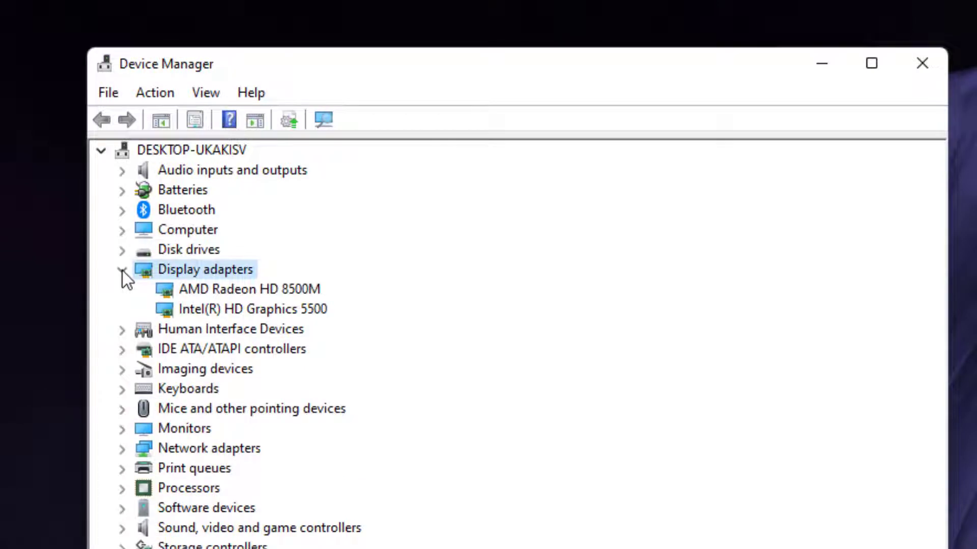
left_click(250, 290)
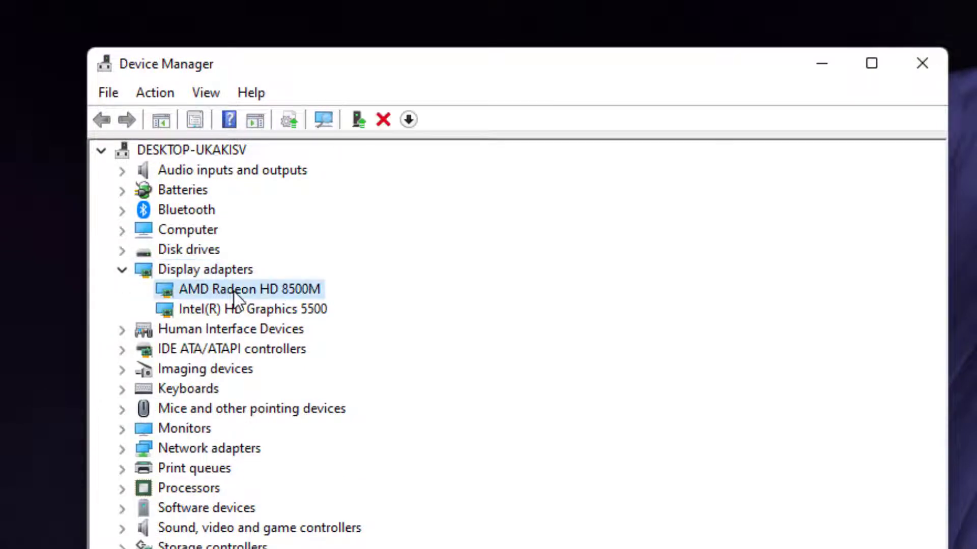
right_click(240, 289)
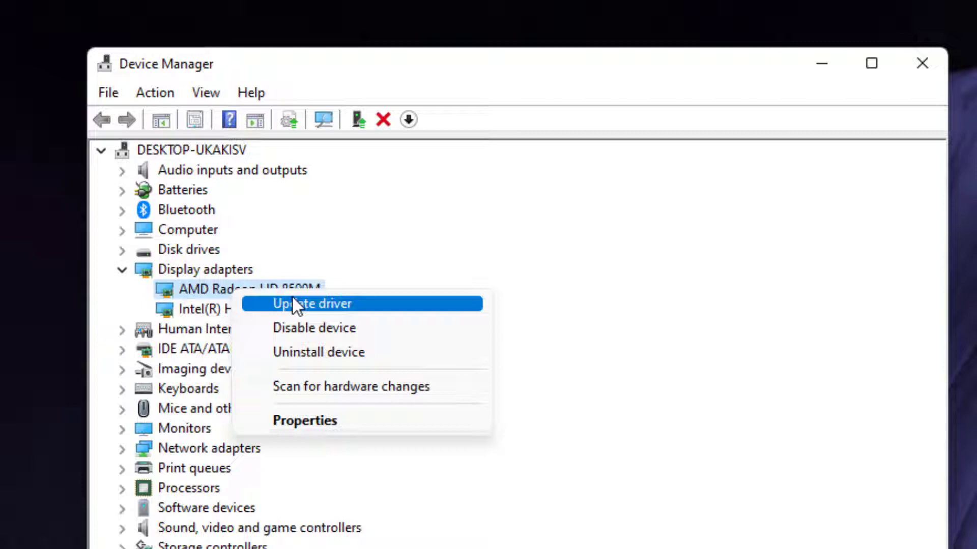
left_click(311, 304)
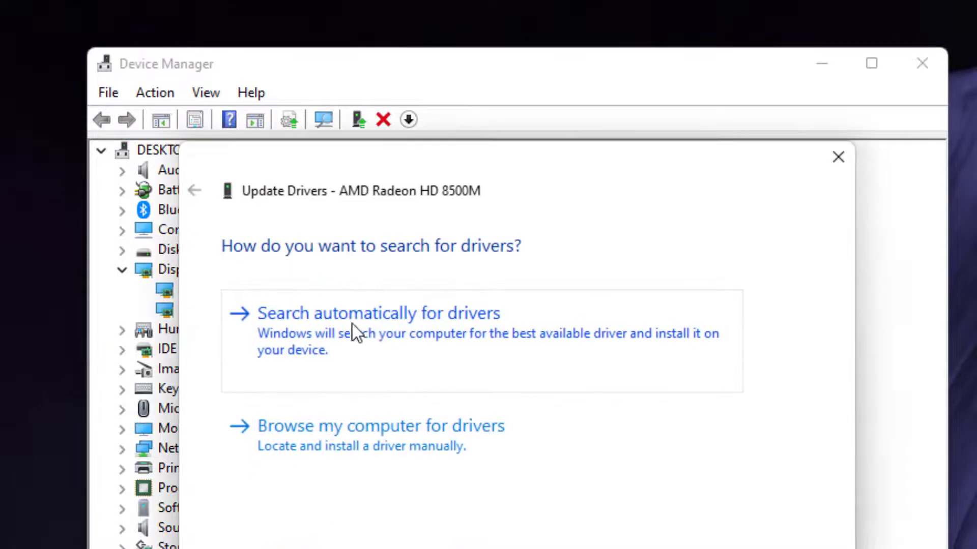
mouse_move(377, 351)
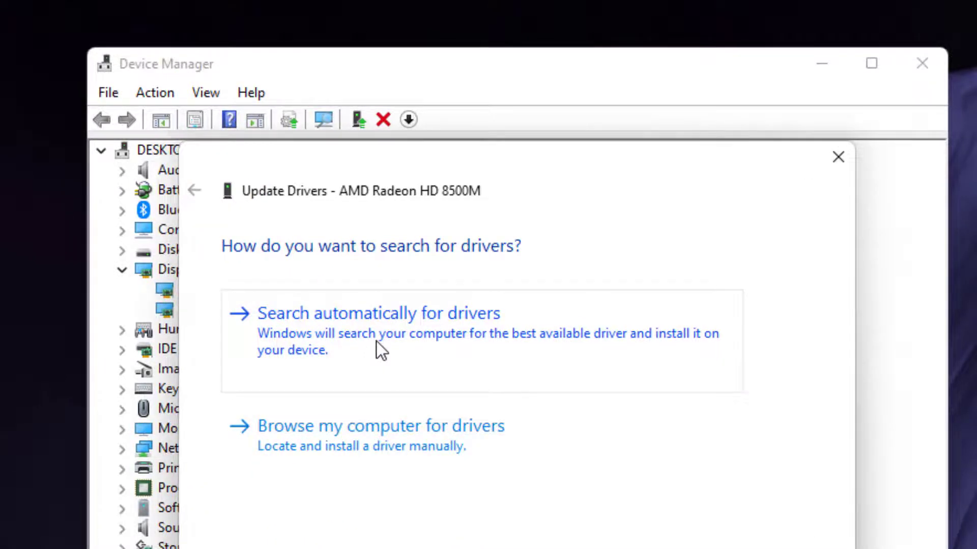
left_click(379, 314)
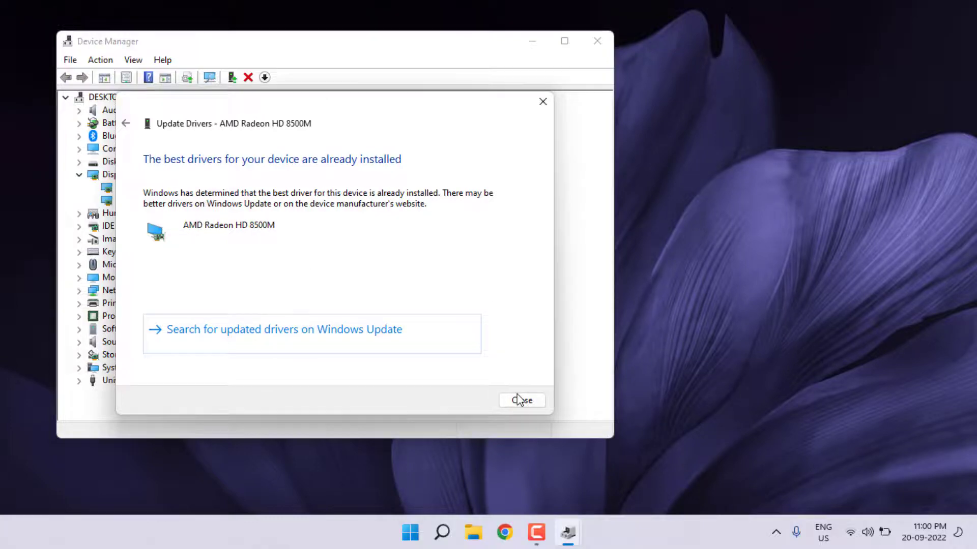
left_click(521, 400)
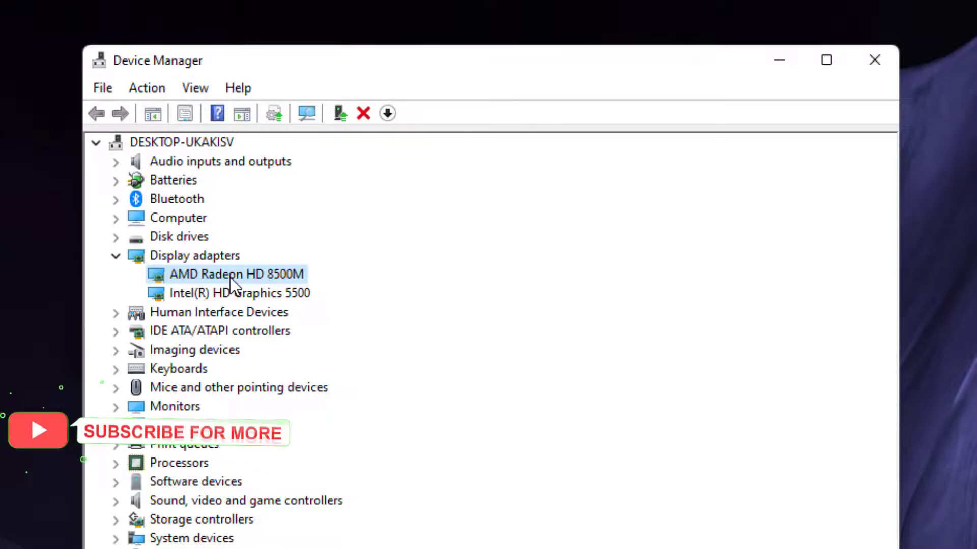
Step: Reinstall the AMD Radeon HD 8500M driver from this computer's compatible list, then close Device Manager
right_click(236, 274)
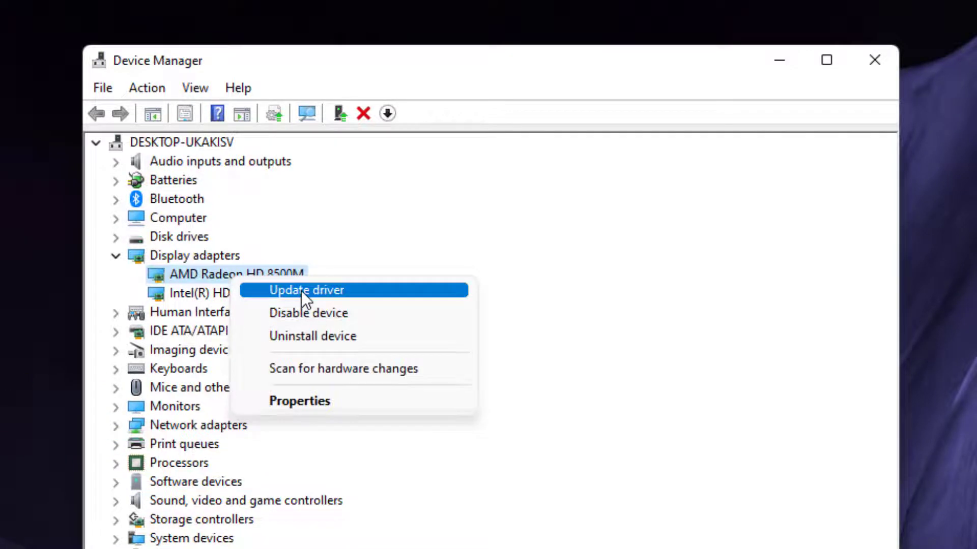
left_click(306, 290)
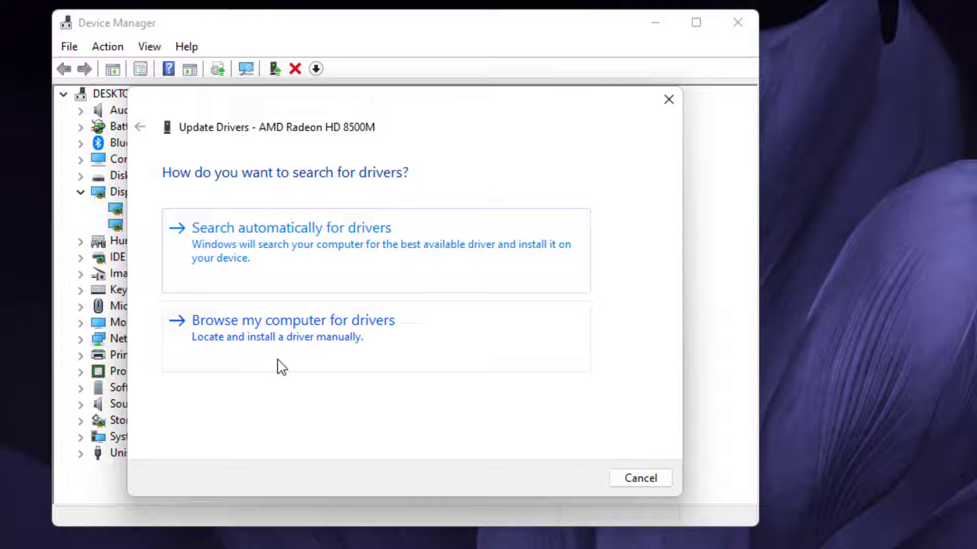
left_click(292, 320)
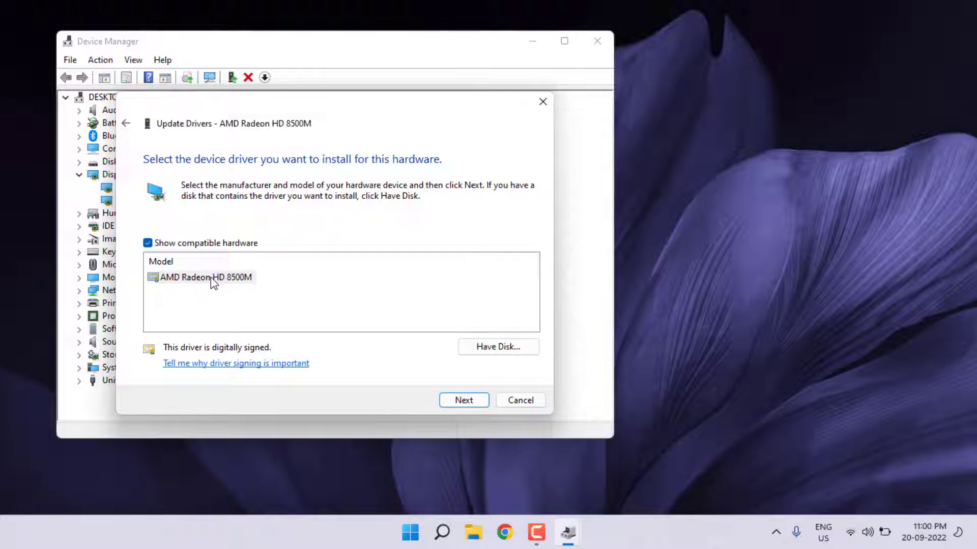
left_click(463, 401)
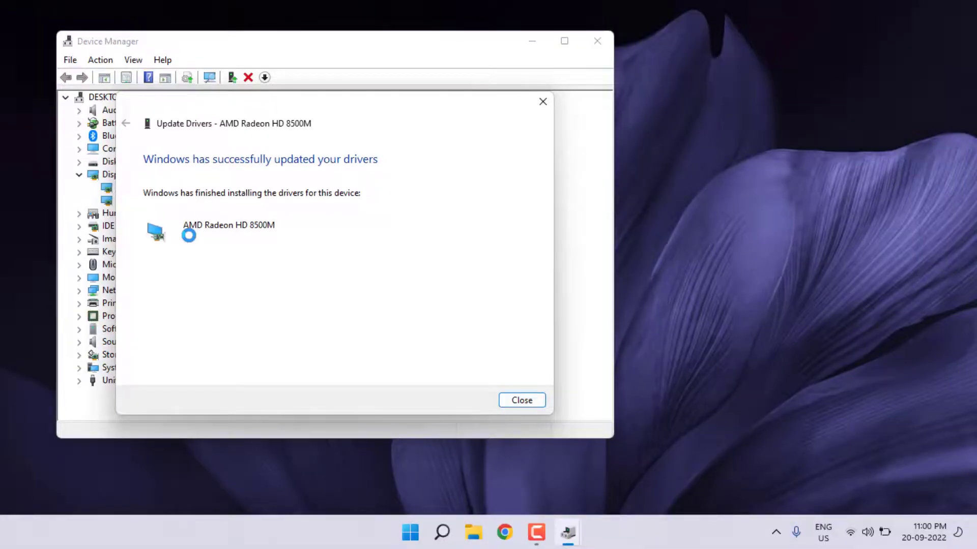
mouse_move(509, 322)
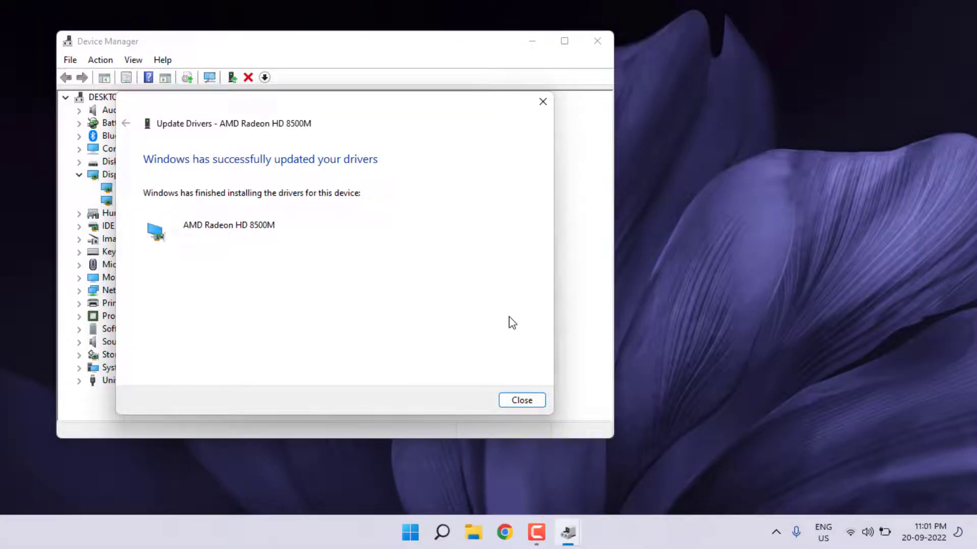
mouse_move(523, 409)
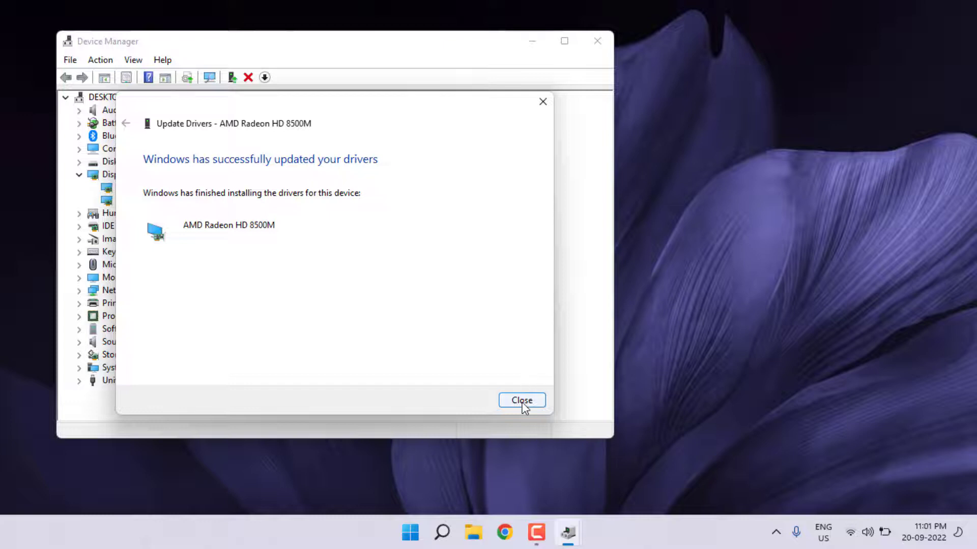
left_click(522, 400)
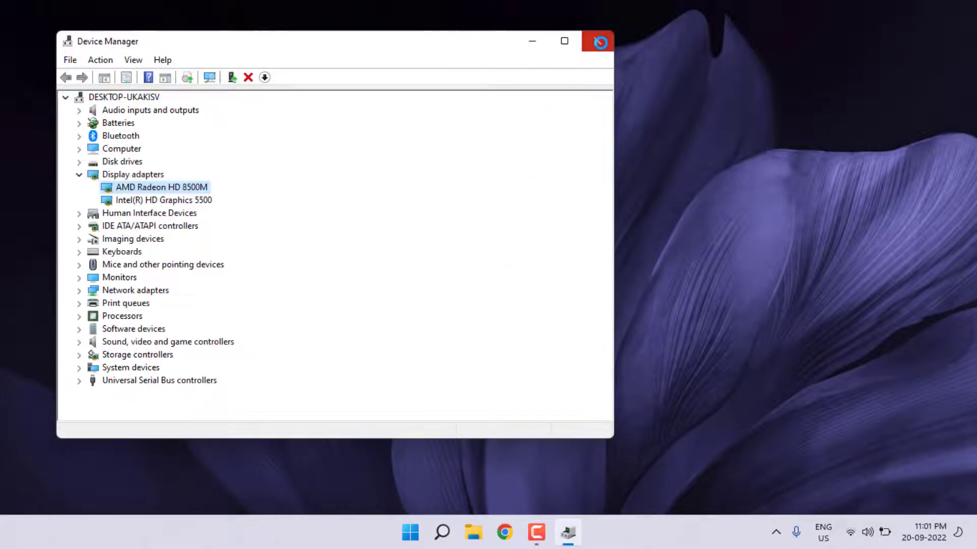
left_click(598, 41)
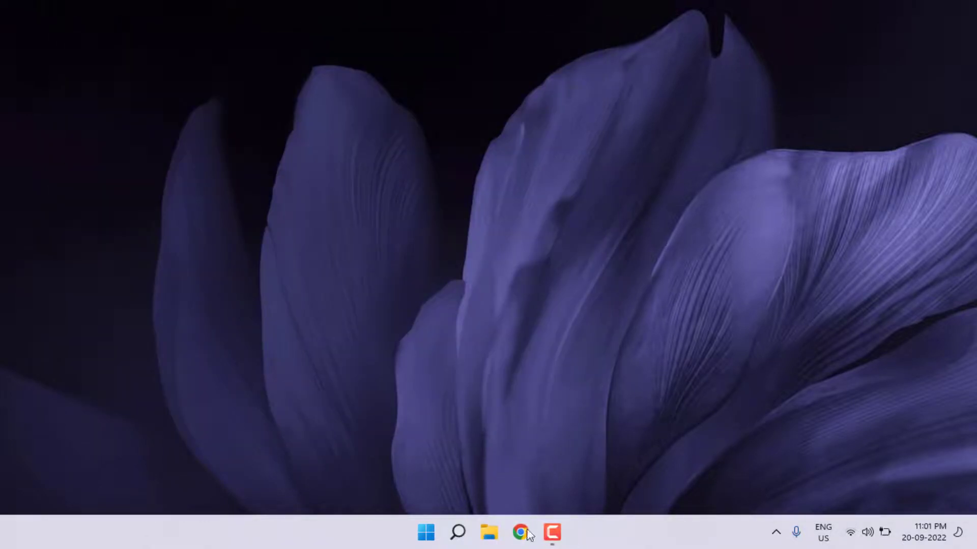
mouse_move(520, 533)
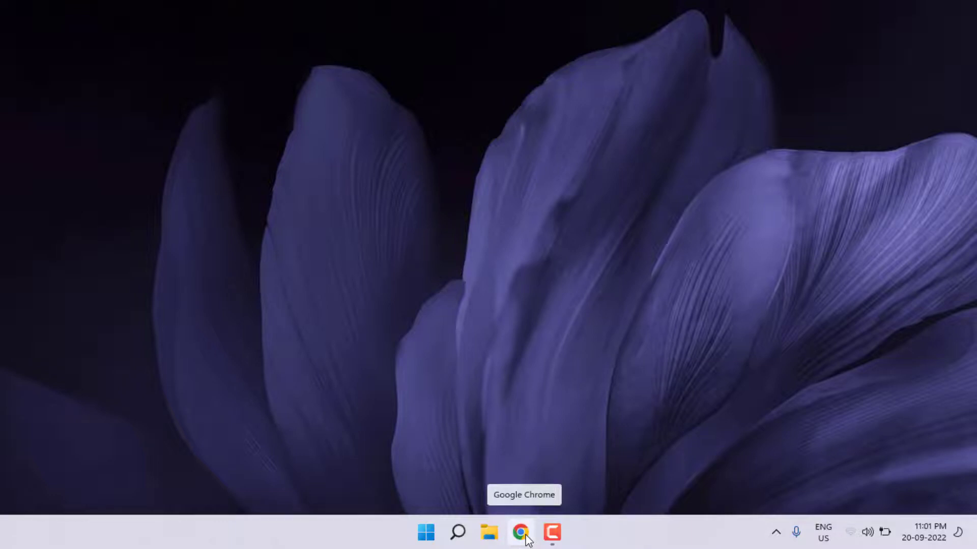
Step: Launch Chrome, search Google for 'nvidia', and pick the NVIDIA Driver Downloads result
left_click(519, 542)
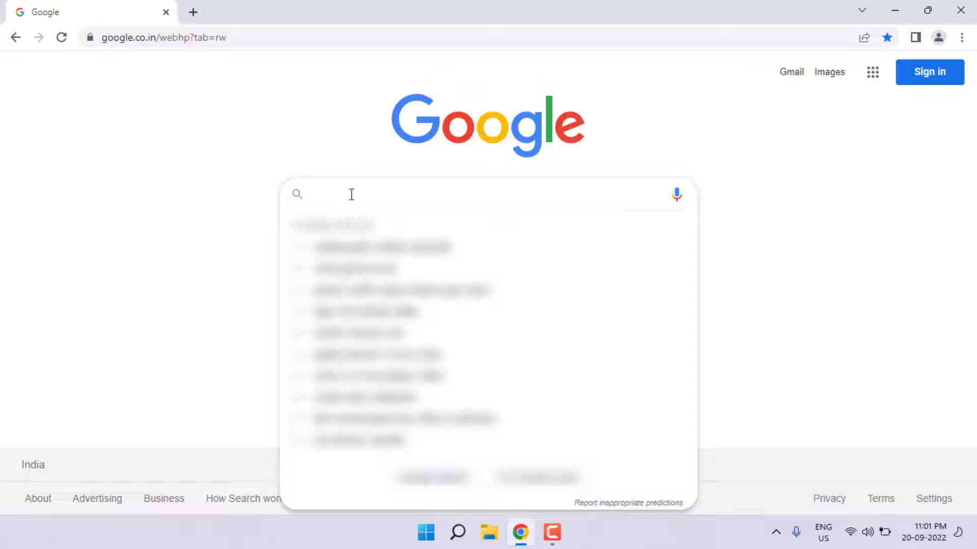
type("nvidia")
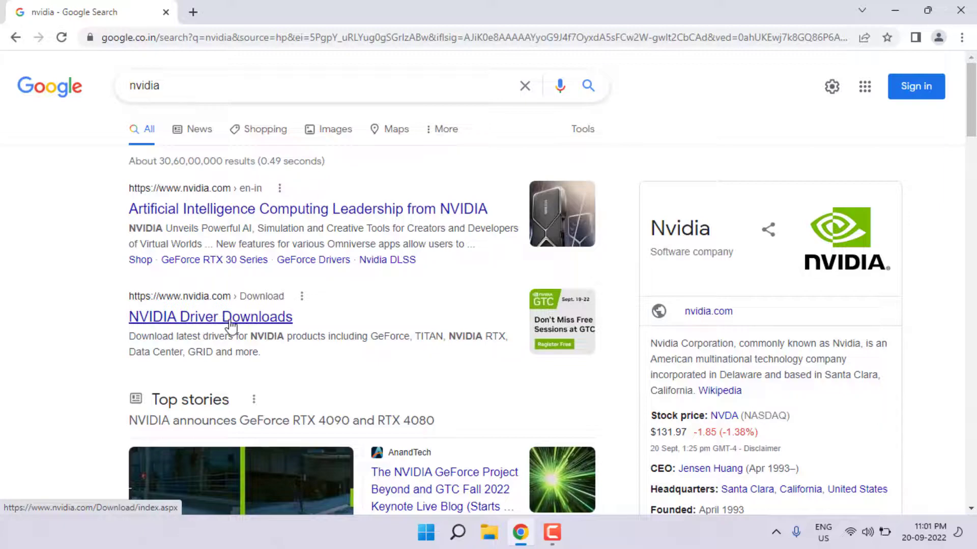
left_click(210, 317)
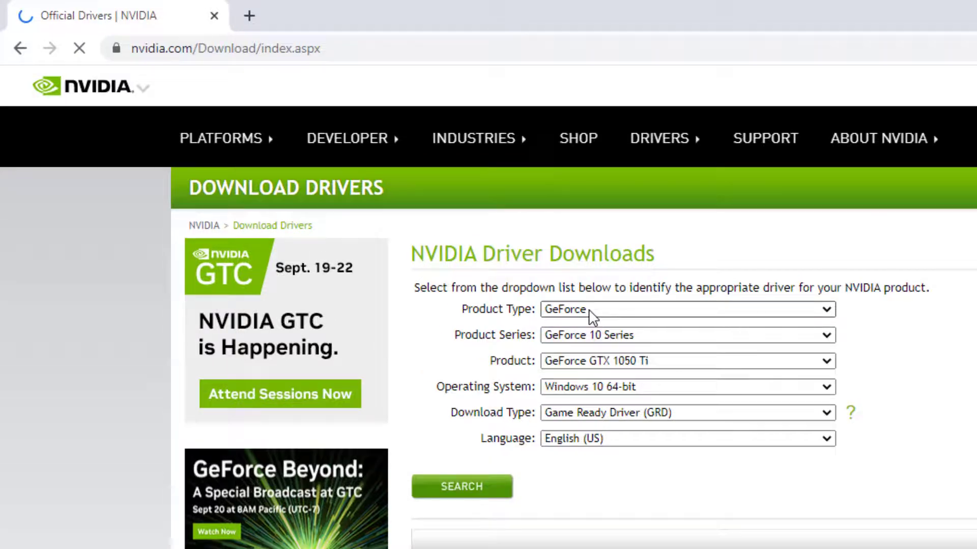
Step: Search drivers for the GeForce GTX 1050 Ti and download Game Ready Driver 516.94
scroll("down", 3)
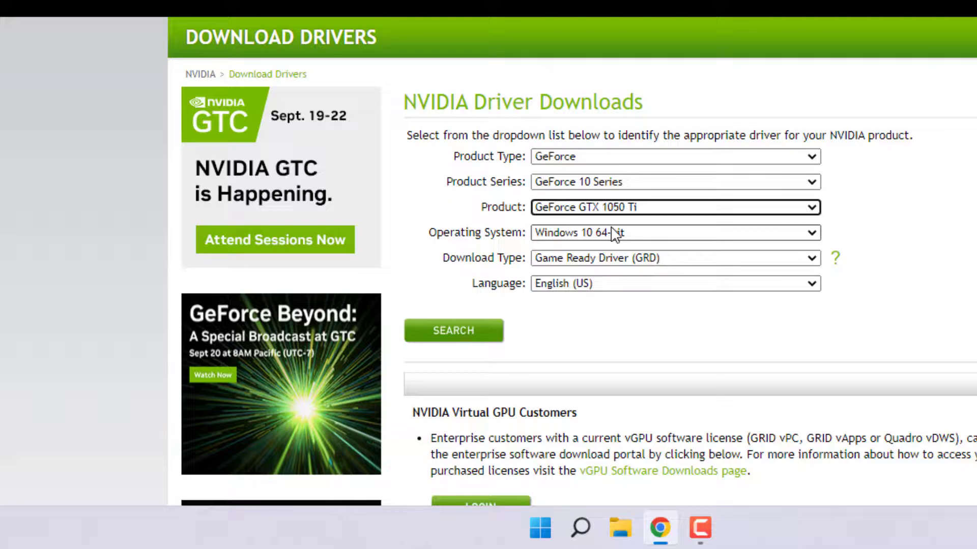
left_click(454, 330)
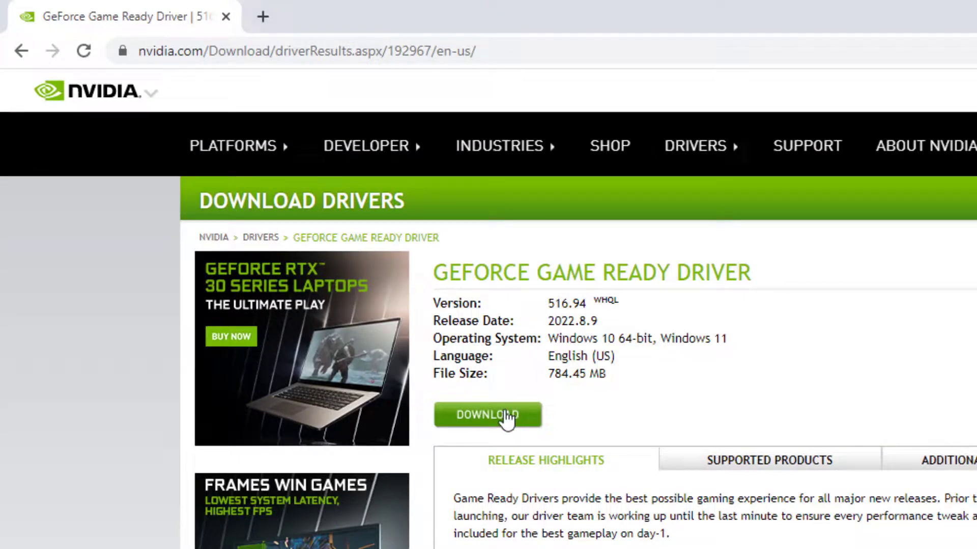
left_click(488, 415)
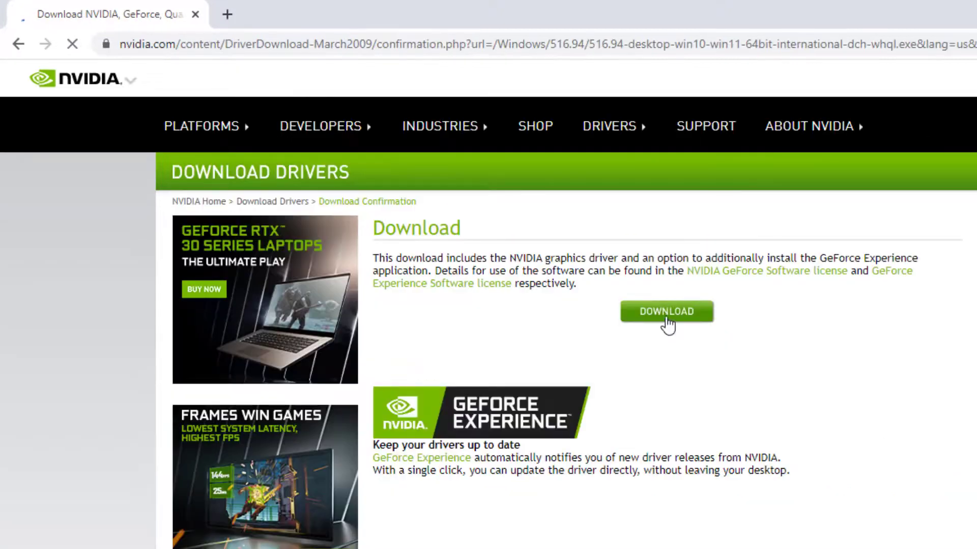
left_click(666, 312)
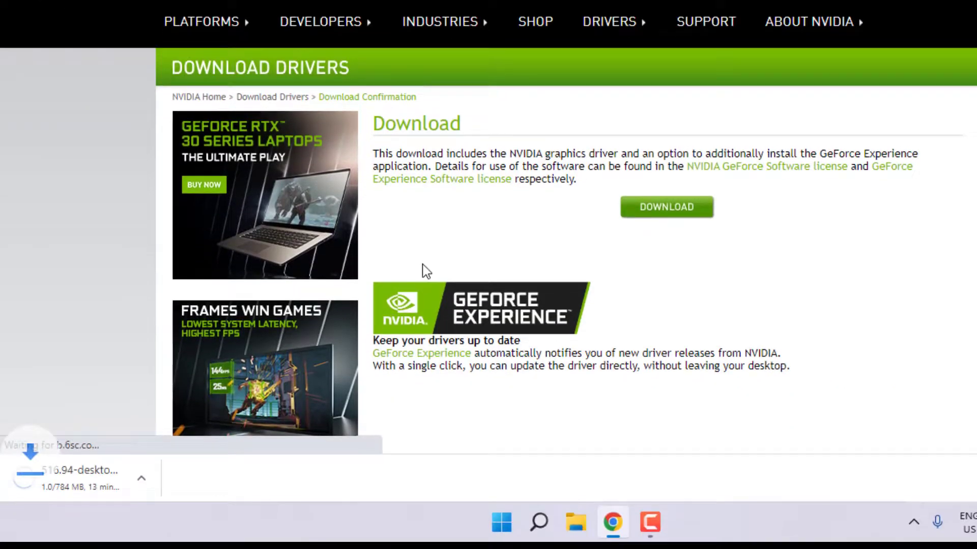